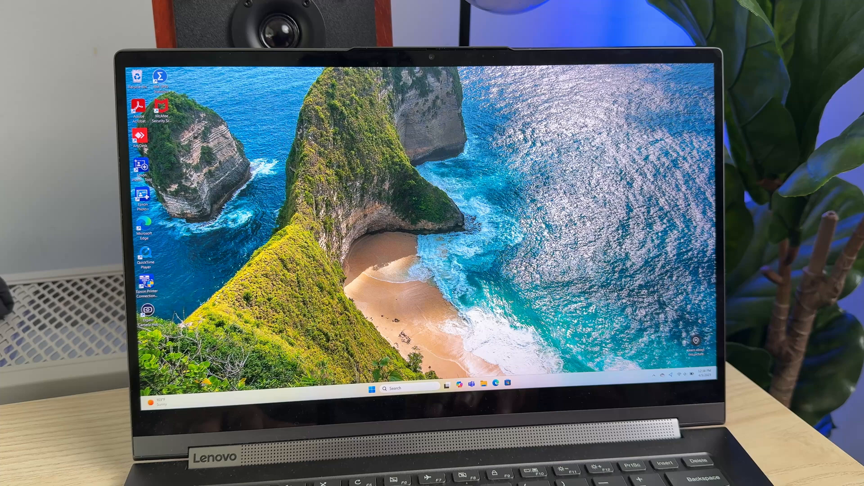
Step: Launch the Settings app from the desktop to its Home page
left_click(371, 389)
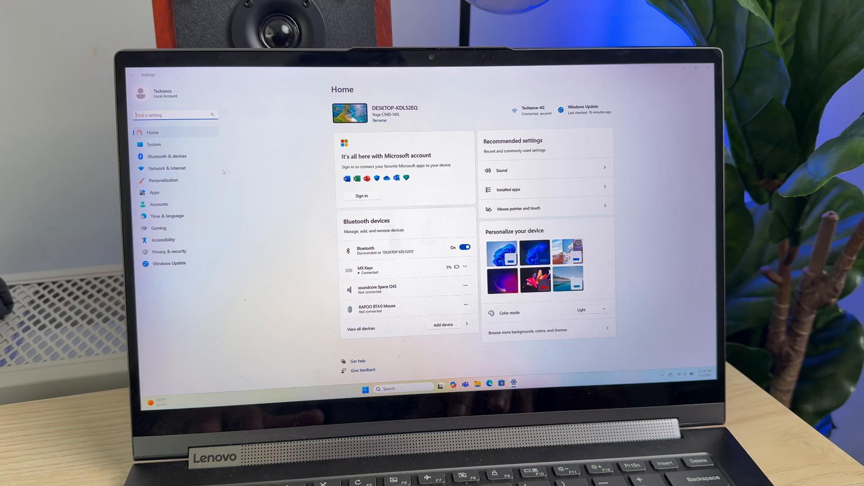
Step: Go to Accounts and then the Sign-in options page listing ways to sign in
left_click(159, 204)
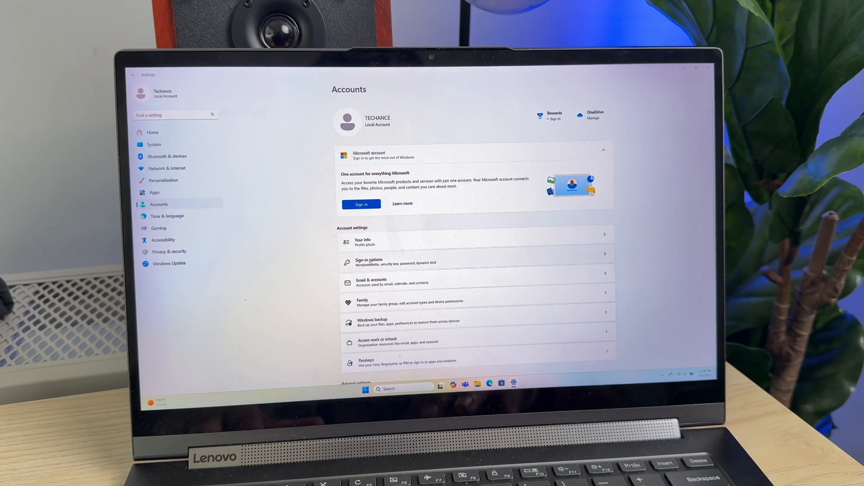
left_click(369, 260)
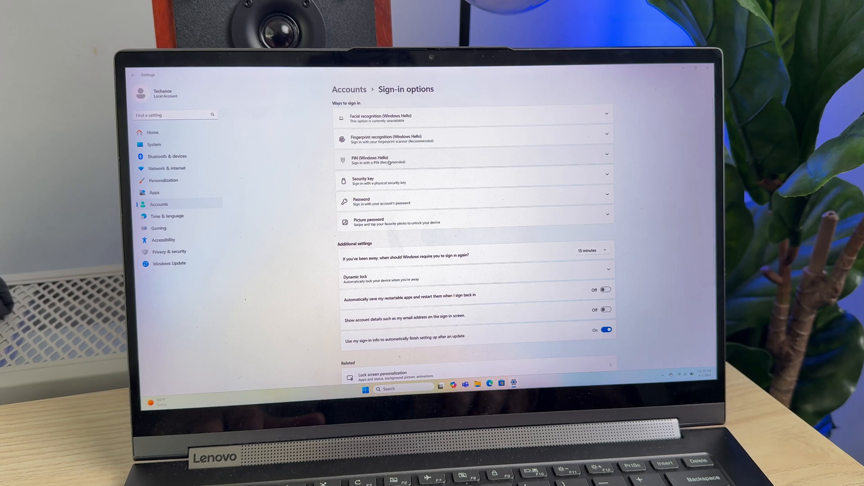
Step: Set up a Windows Hello PIN, verifying the account password and confirming the new PIN
left_click(472, 158)
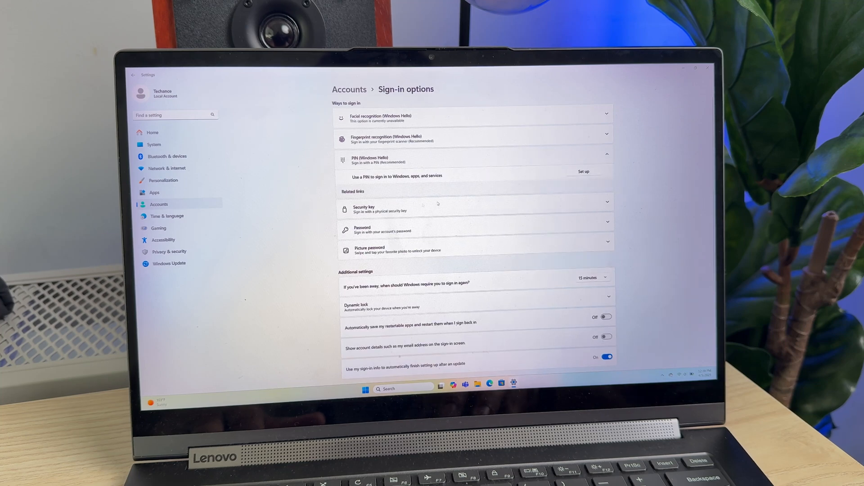
left_click(583, 171)
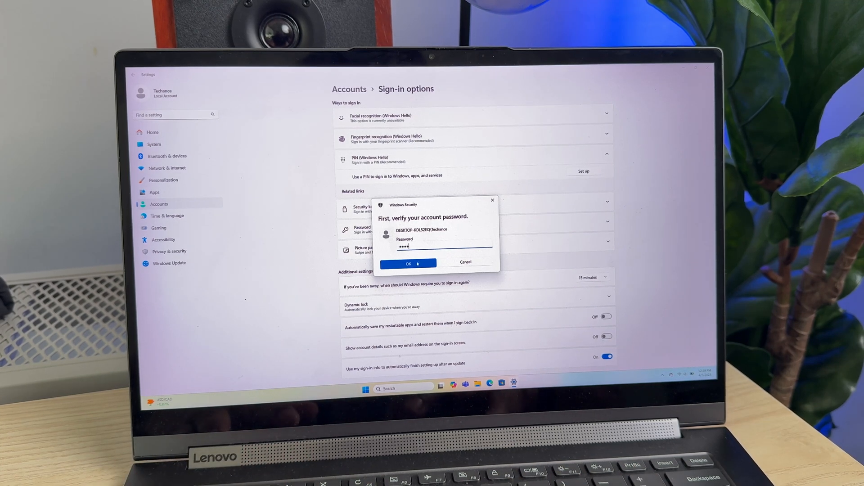
left_click(408, 264)
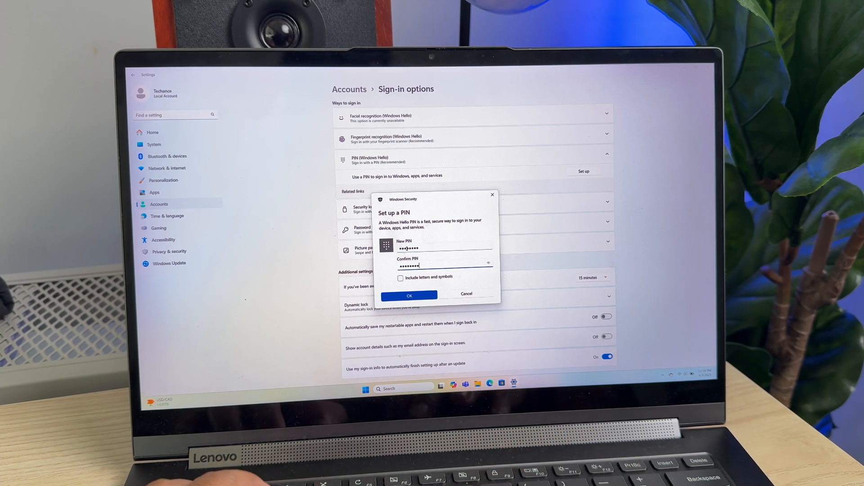
left_click(409, 295)
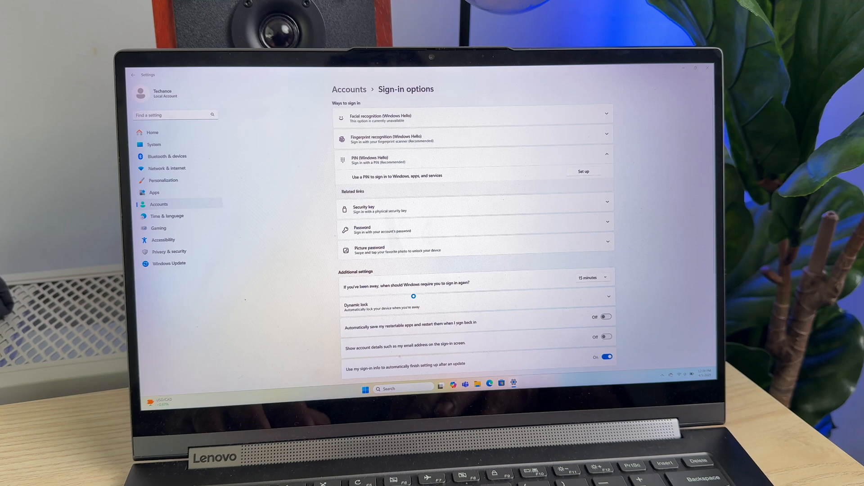
Step: Expand the PIN entry to reveal Change PIN and Remove, then close Settings
left_click(584, 171)
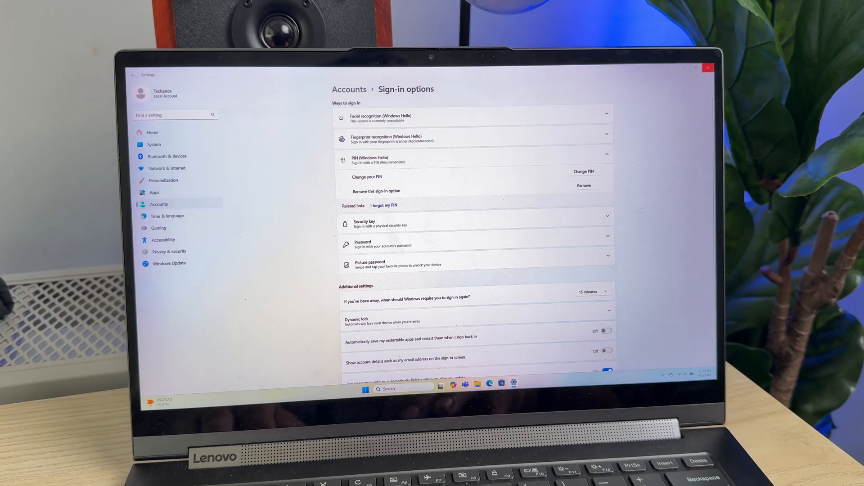
left_click(706, 68)
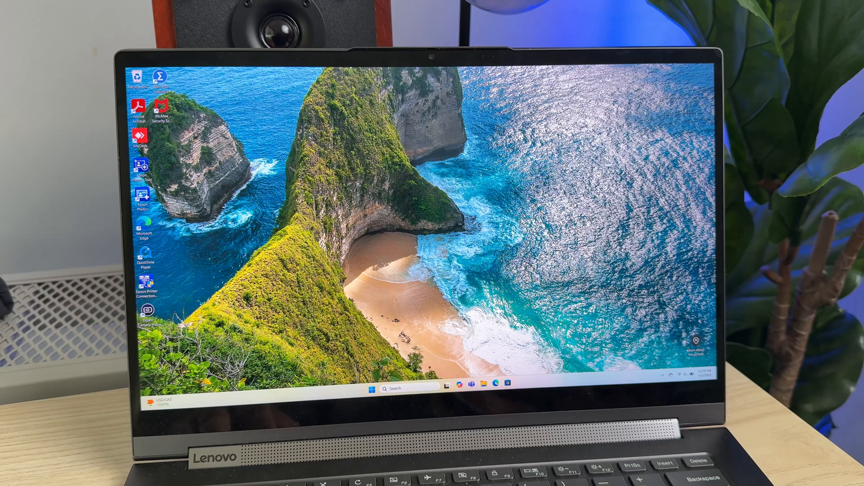